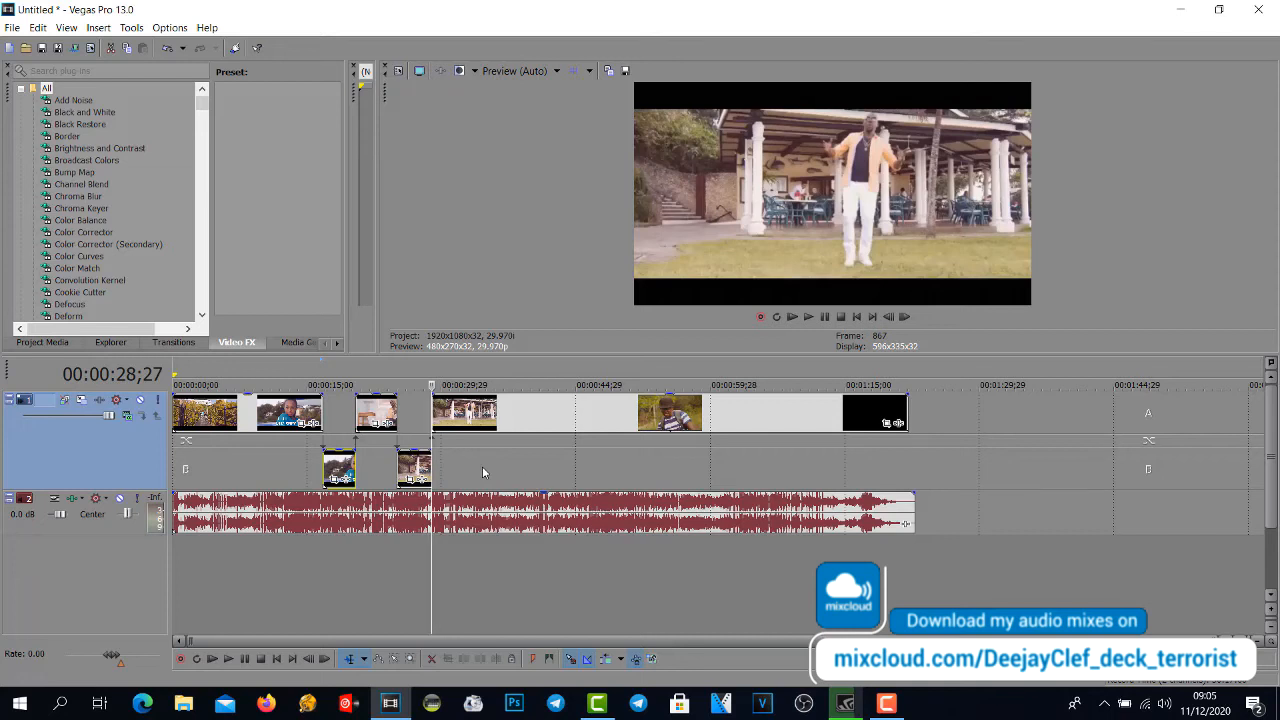
pyautogui.moveTo(500, 472)
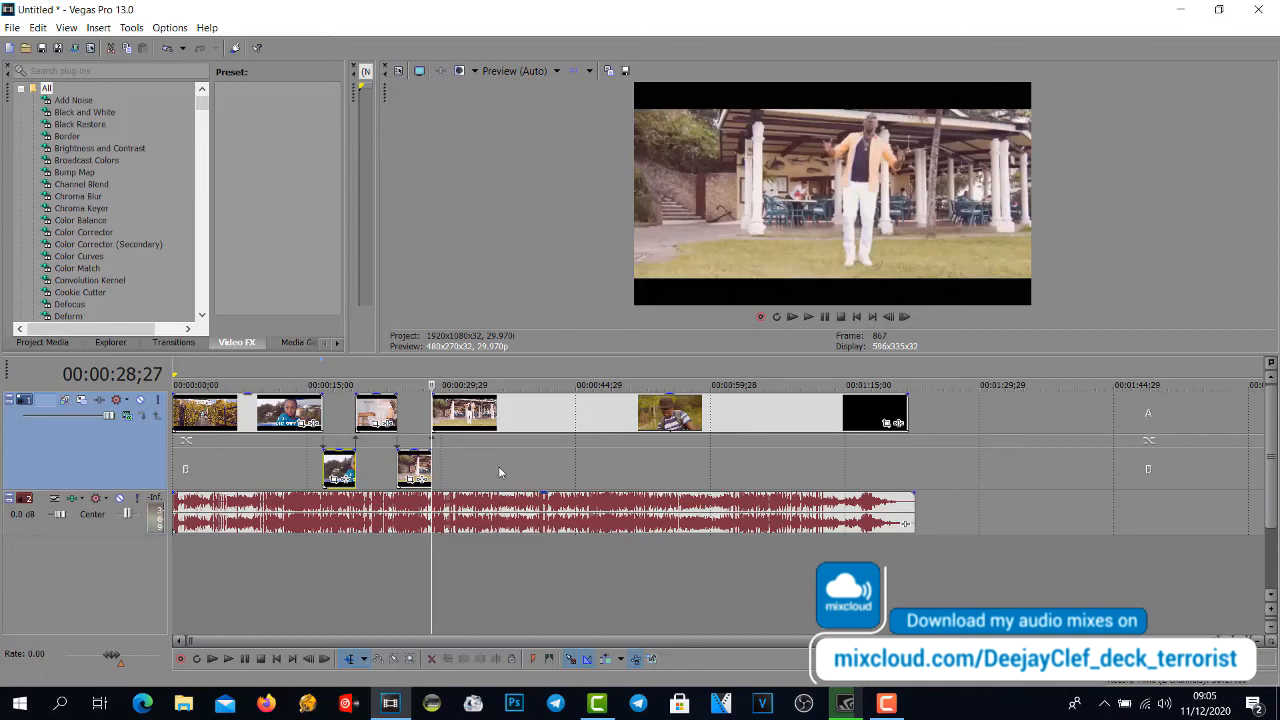
# - Open the File menu for the untitled project
pyautogui.click(11, 27)
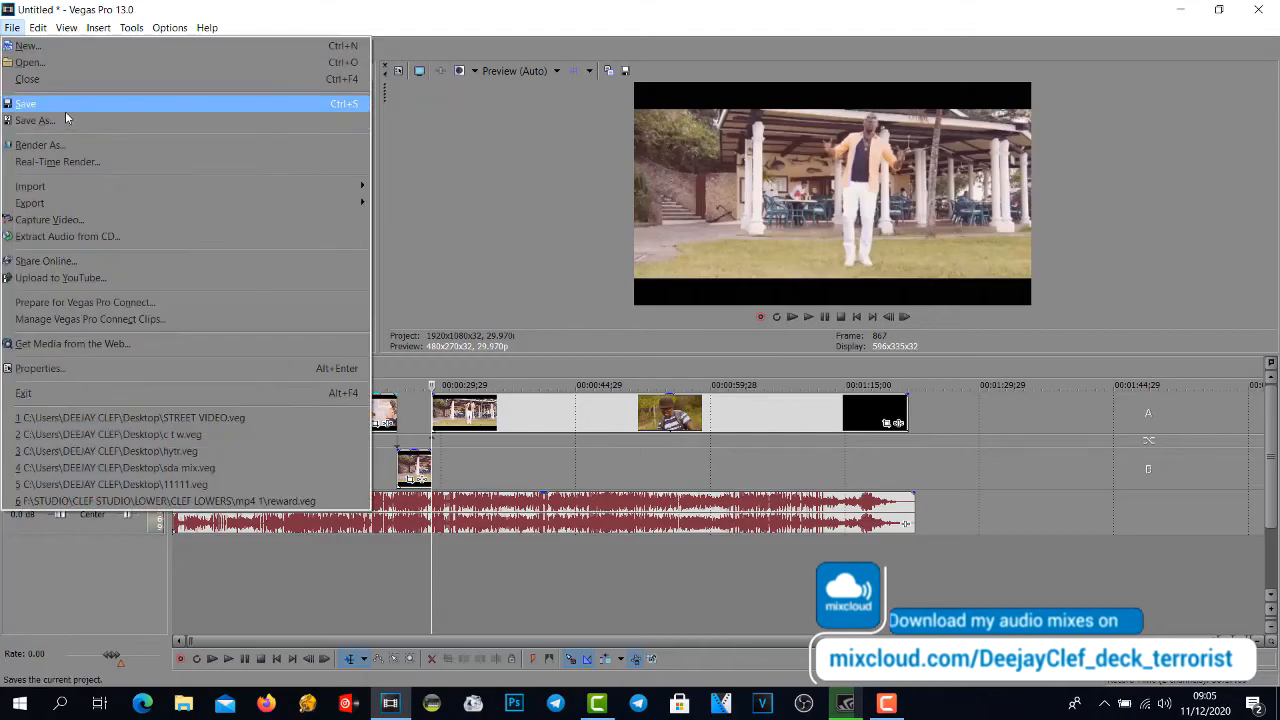
# - Save the project to the Desktop as sample.veg via Save As
pyautogui.click(35, 120)
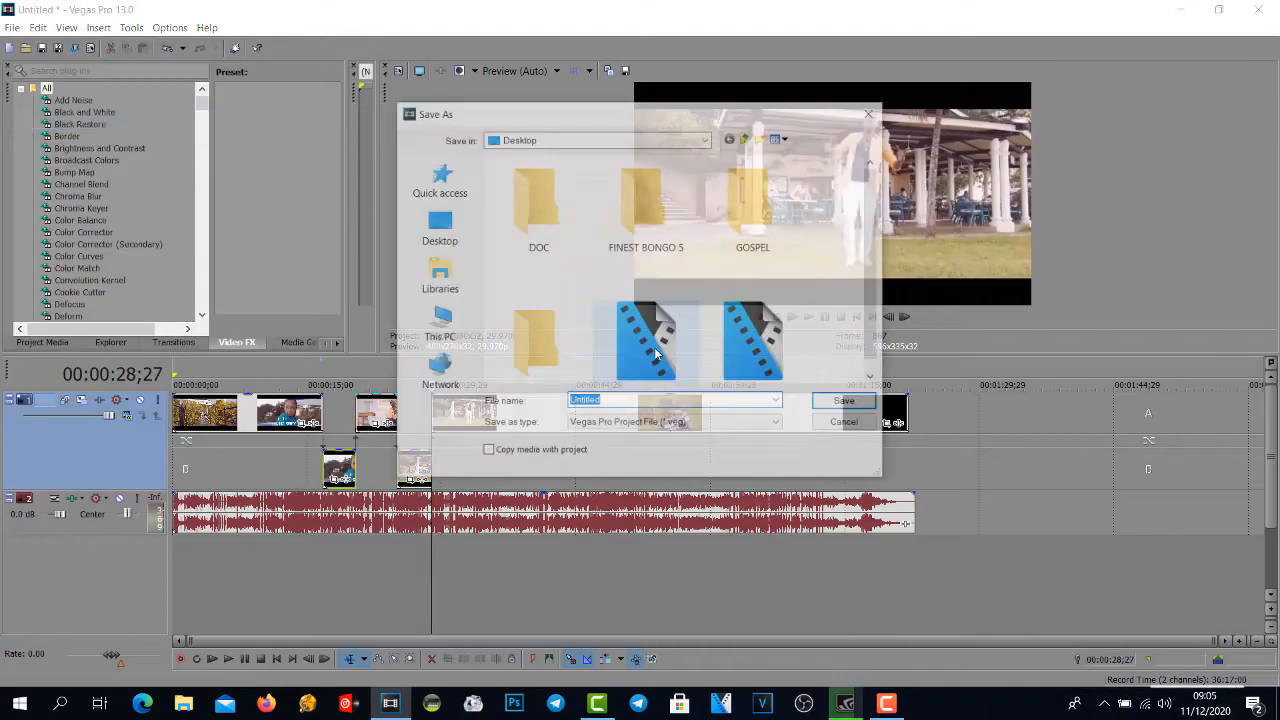
pyautogui.write('sample')
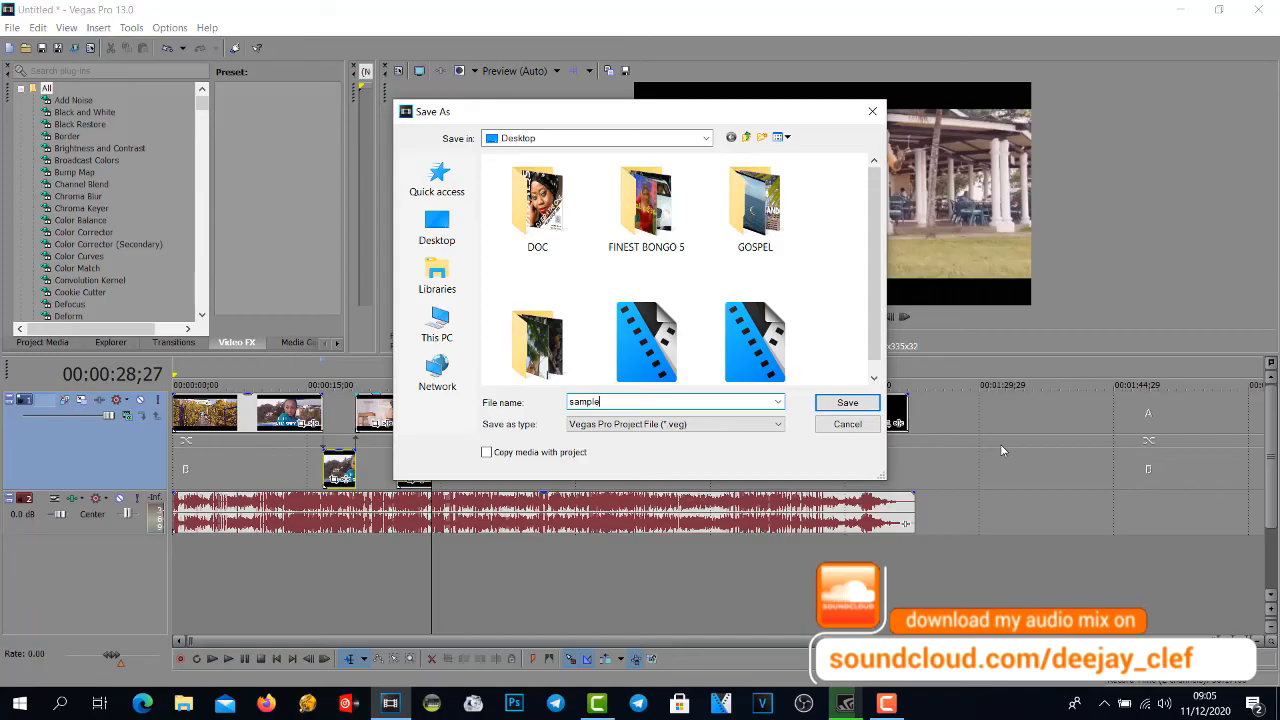
pyautogui.click(786, 137)
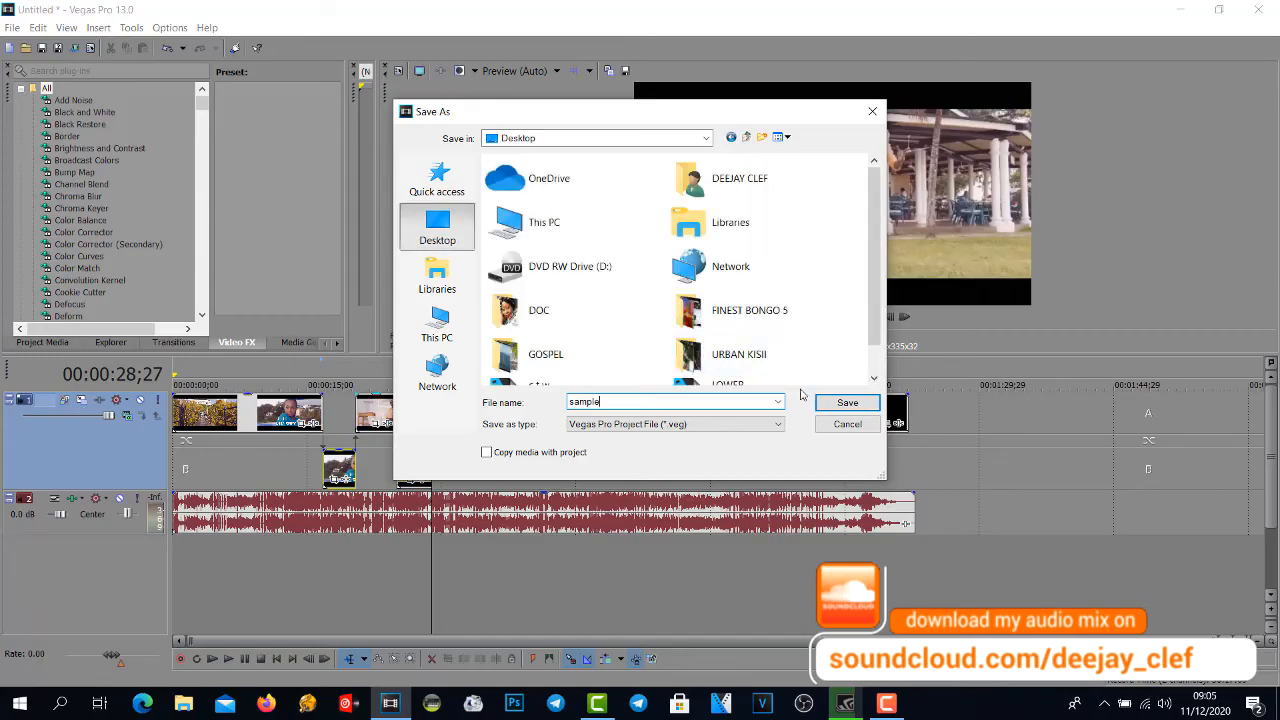
pyautogui.click(846, 401)
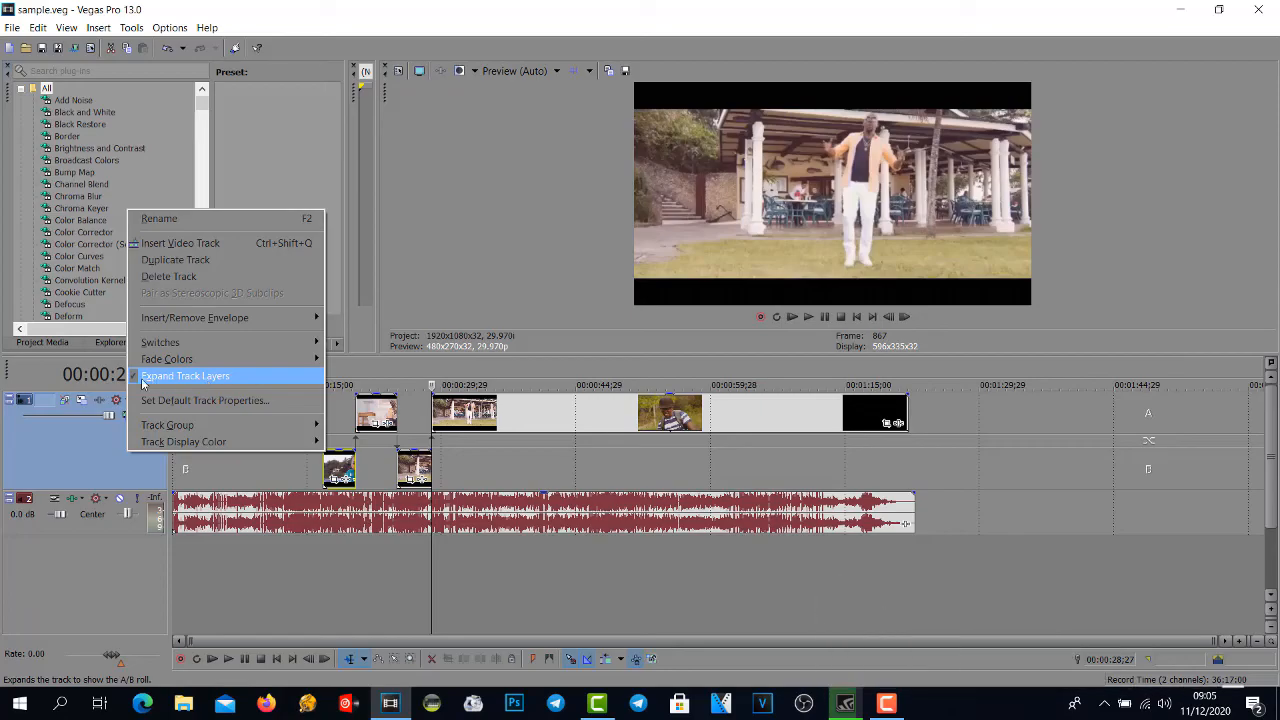
pyautogui.click(185, 375)
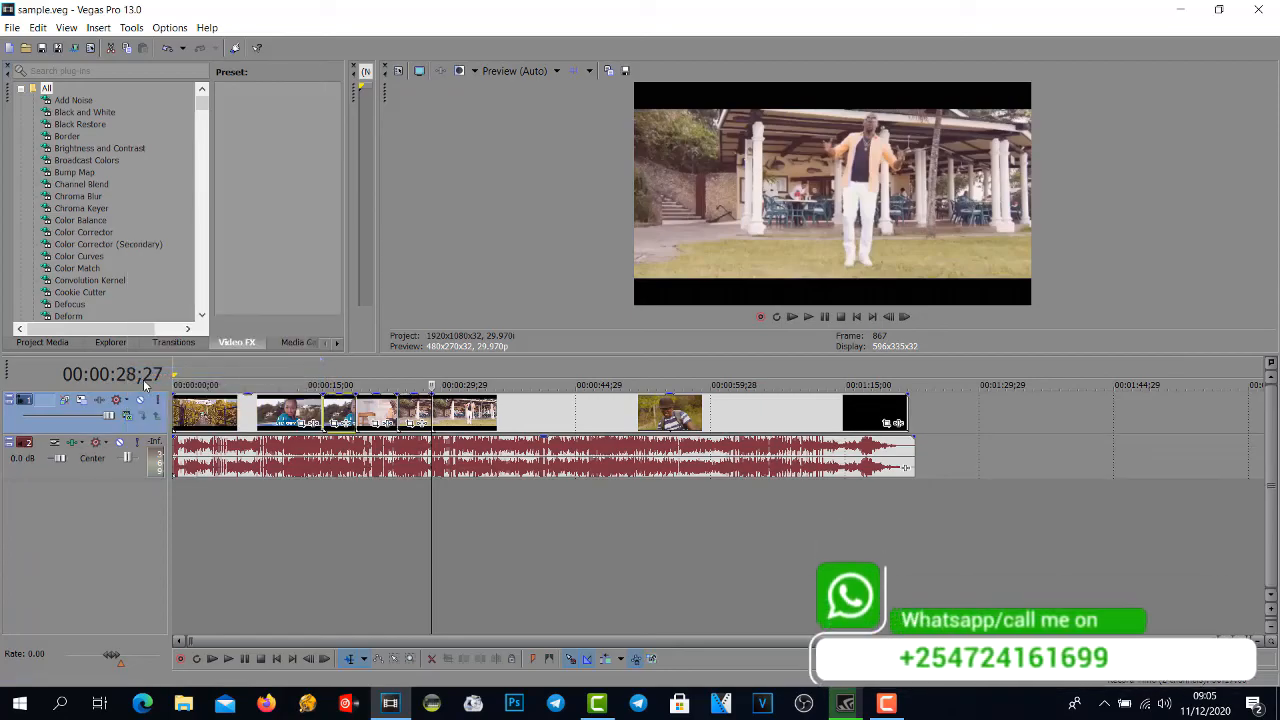
pyautogui.moveTo(430, 512)
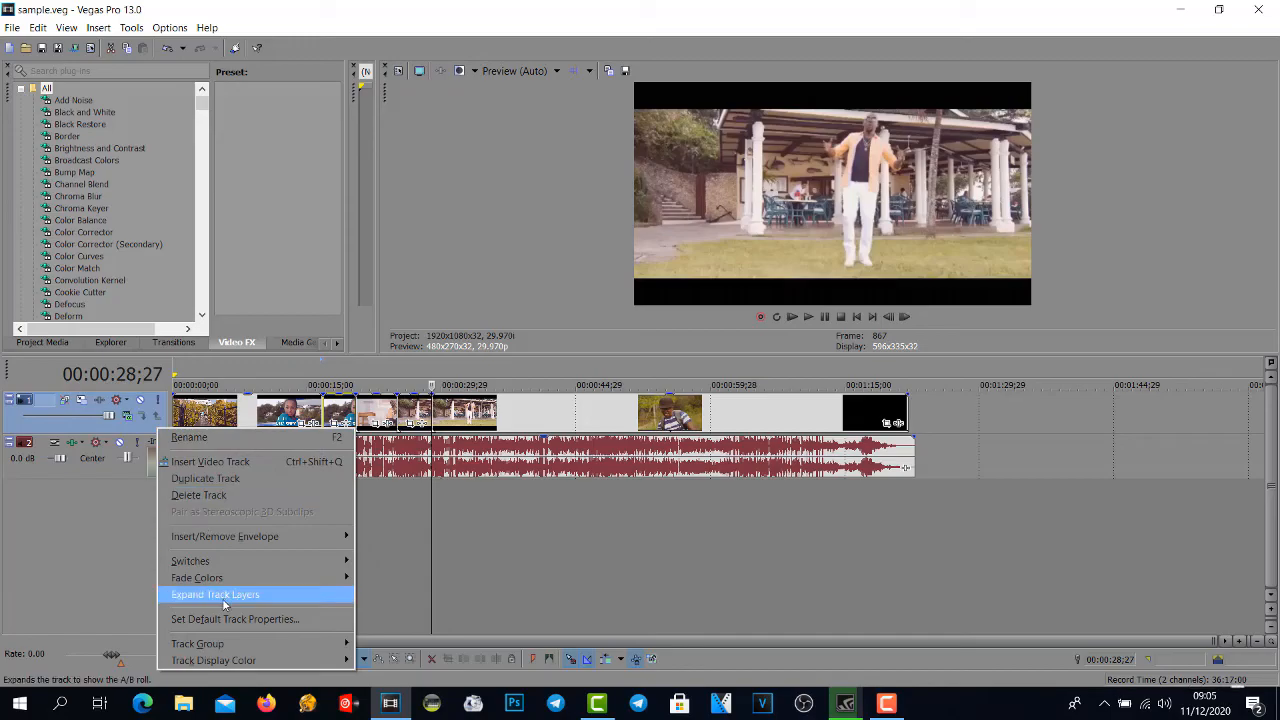
pyautogui.click(215, 594)
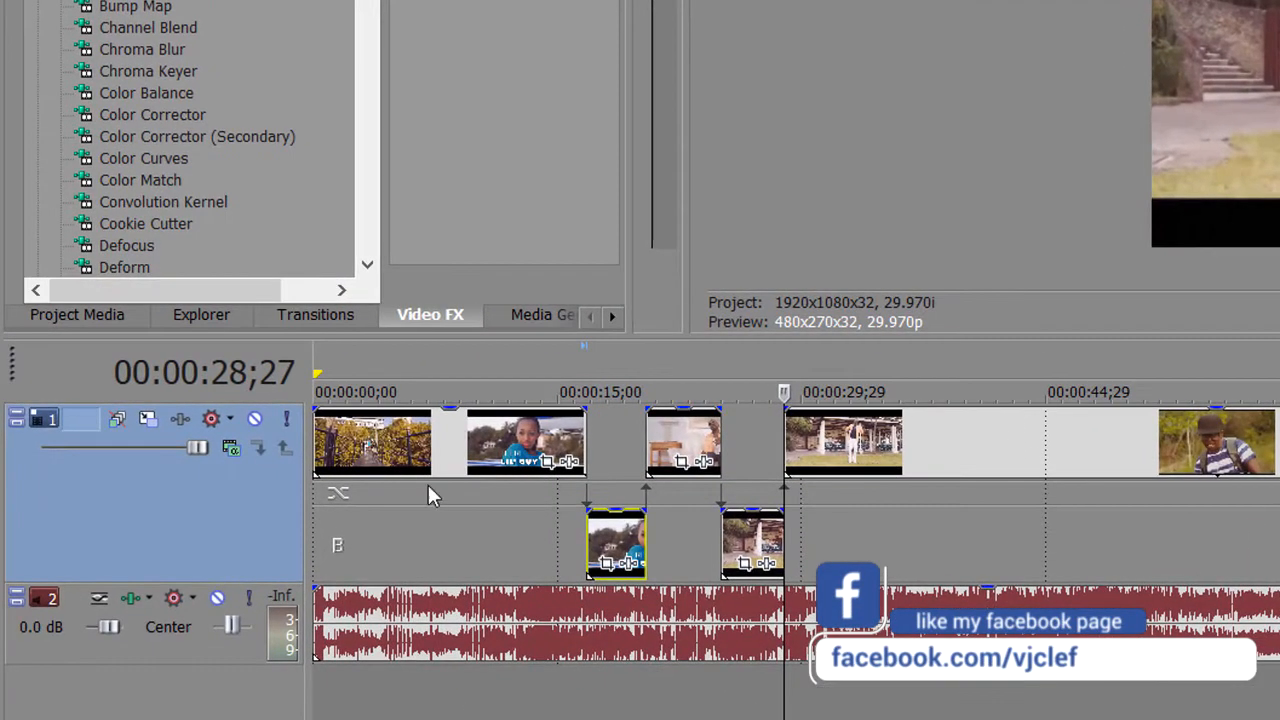
pyautogui.moveTo(258, 530)
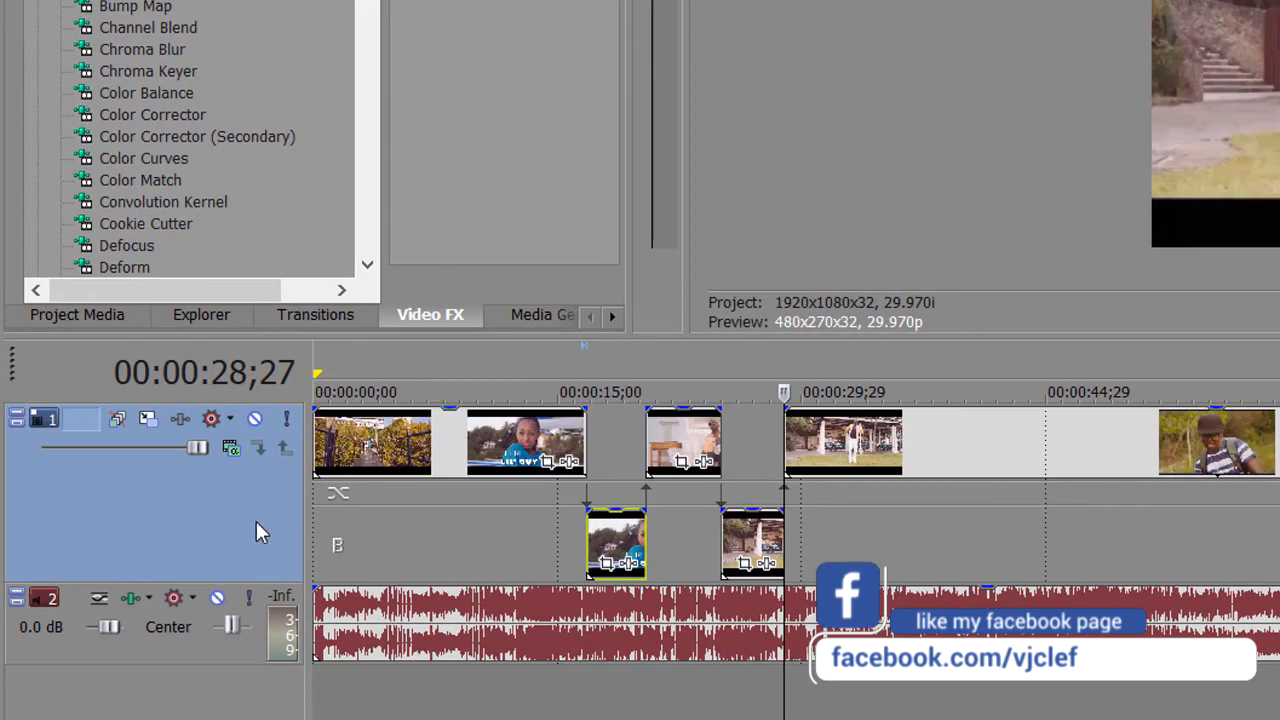
pyautogui.moveTo(210, 522)
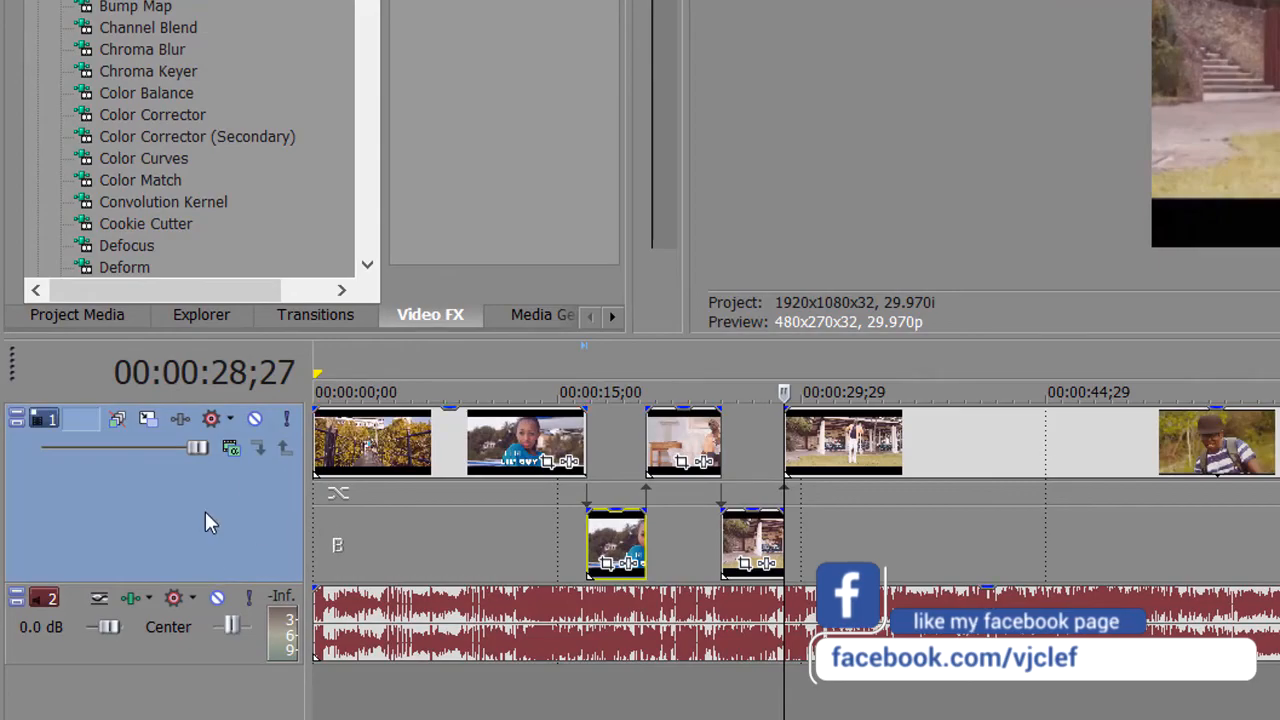
# - Uncheck Expand Track Layers in the video track header's context menu
pyautogui.rightClick(150, 500)
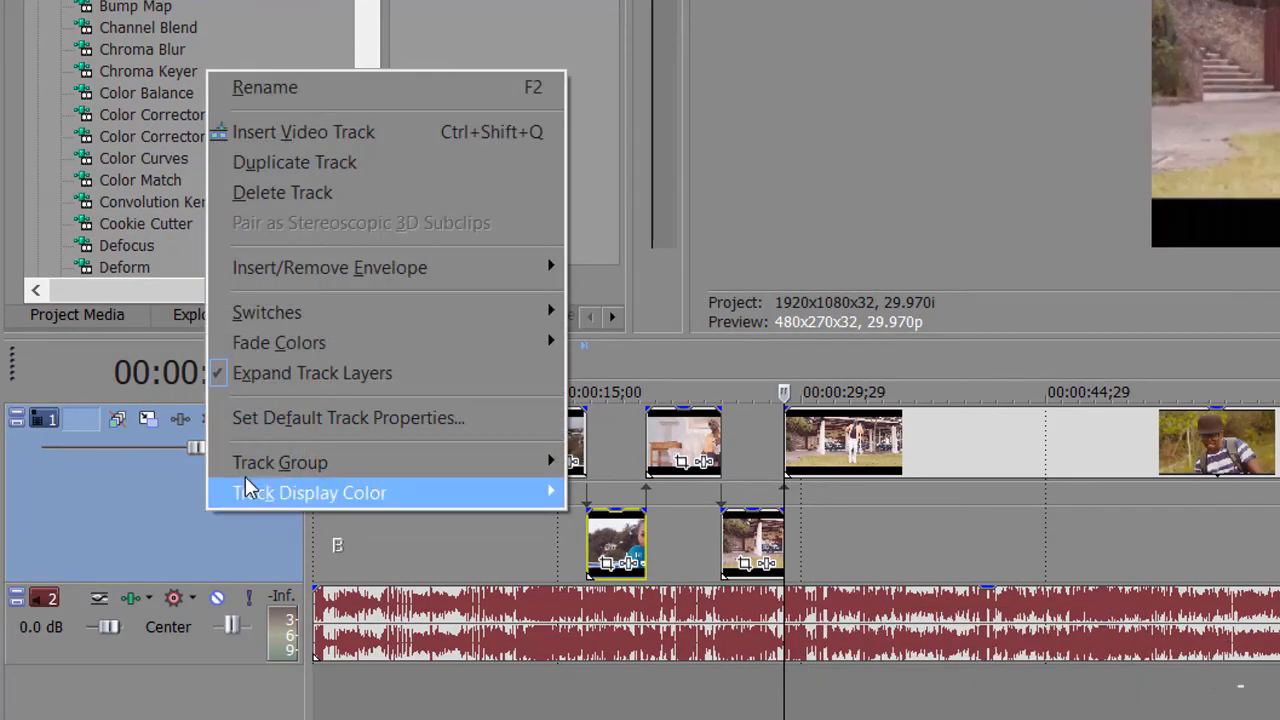
pyautogui.moveTo(312, 373)
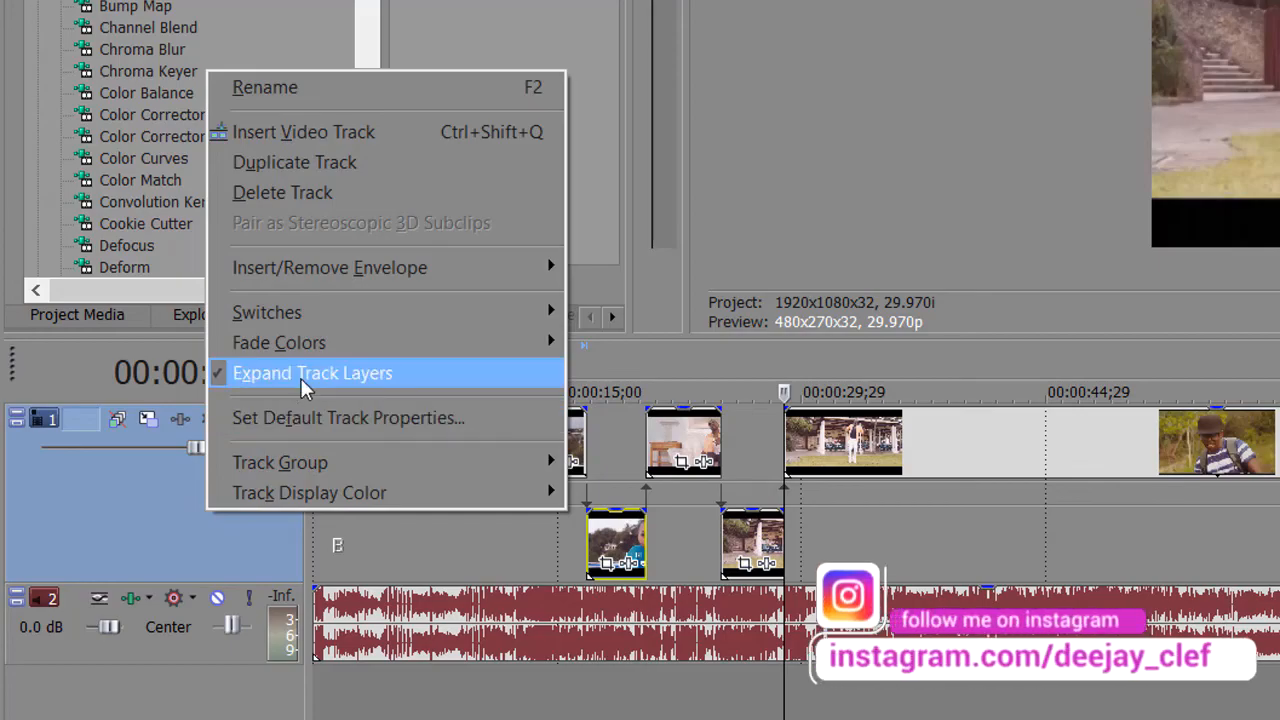
pyautogui.moveTo(283, 388)
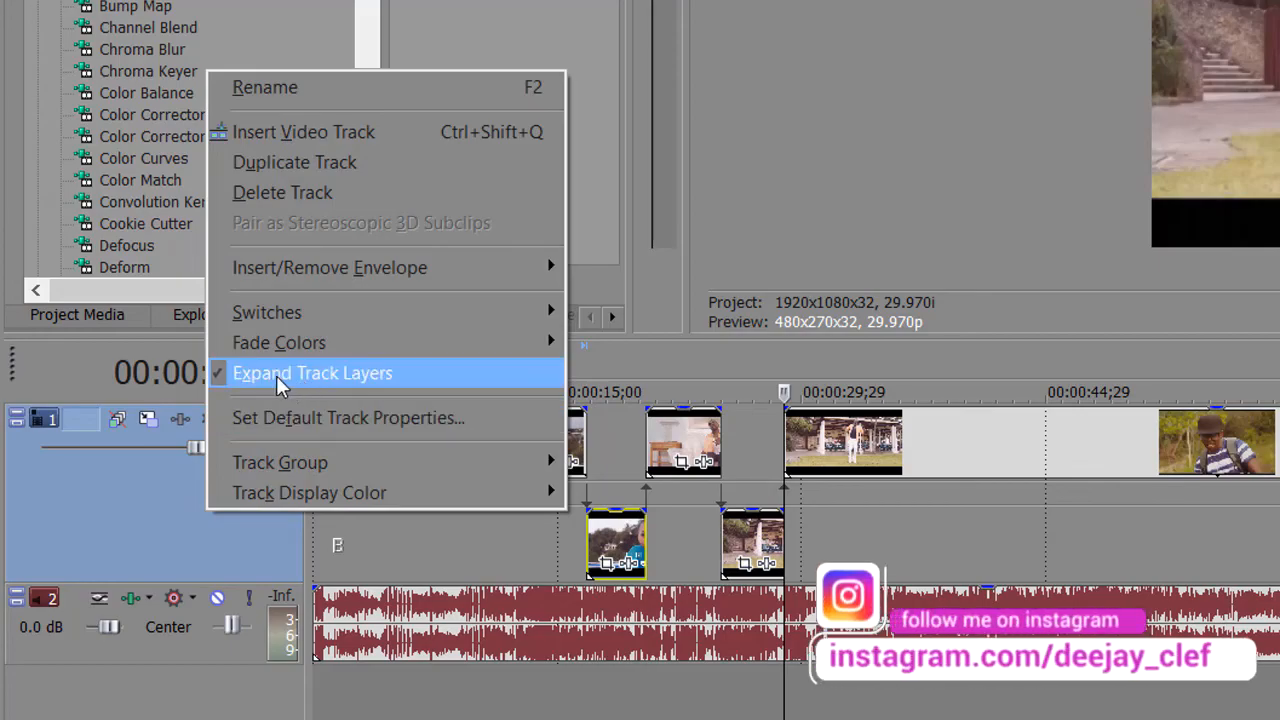
pyautogui.click(312, 373)
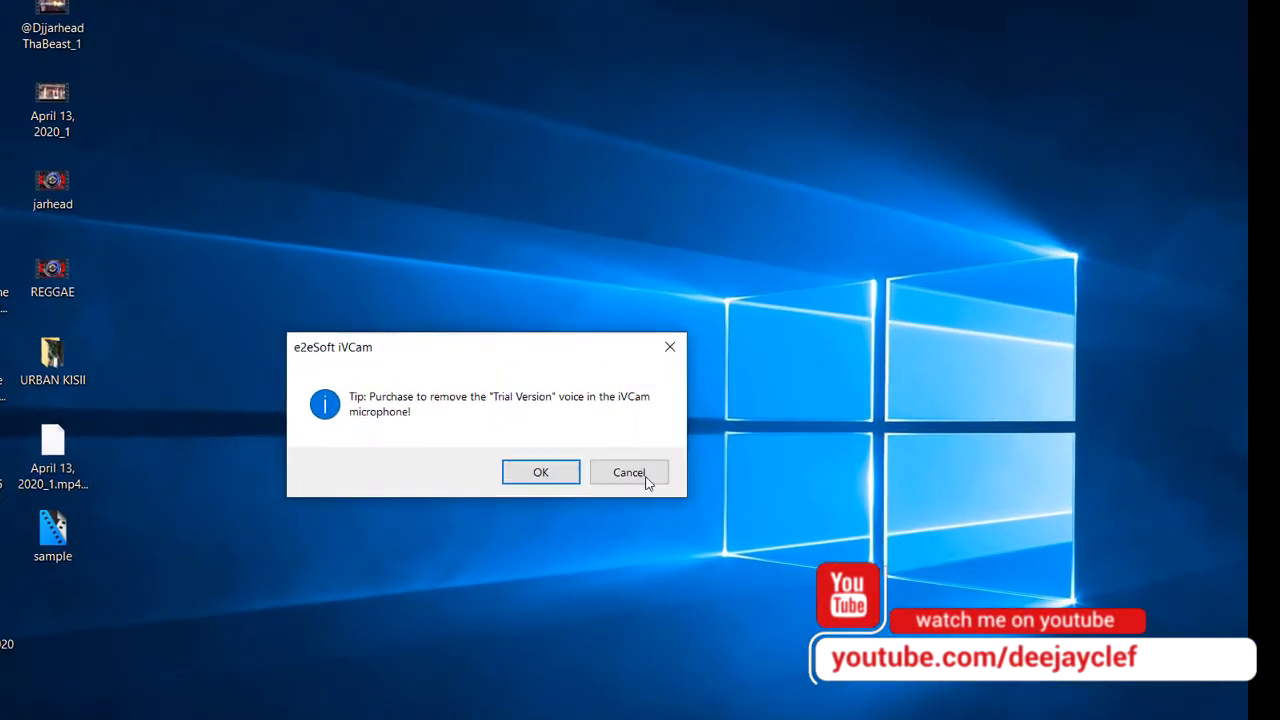
# - Cancel the e2eSoft iVCam trial-version tip dialog
pyautogui.click(629, 472)
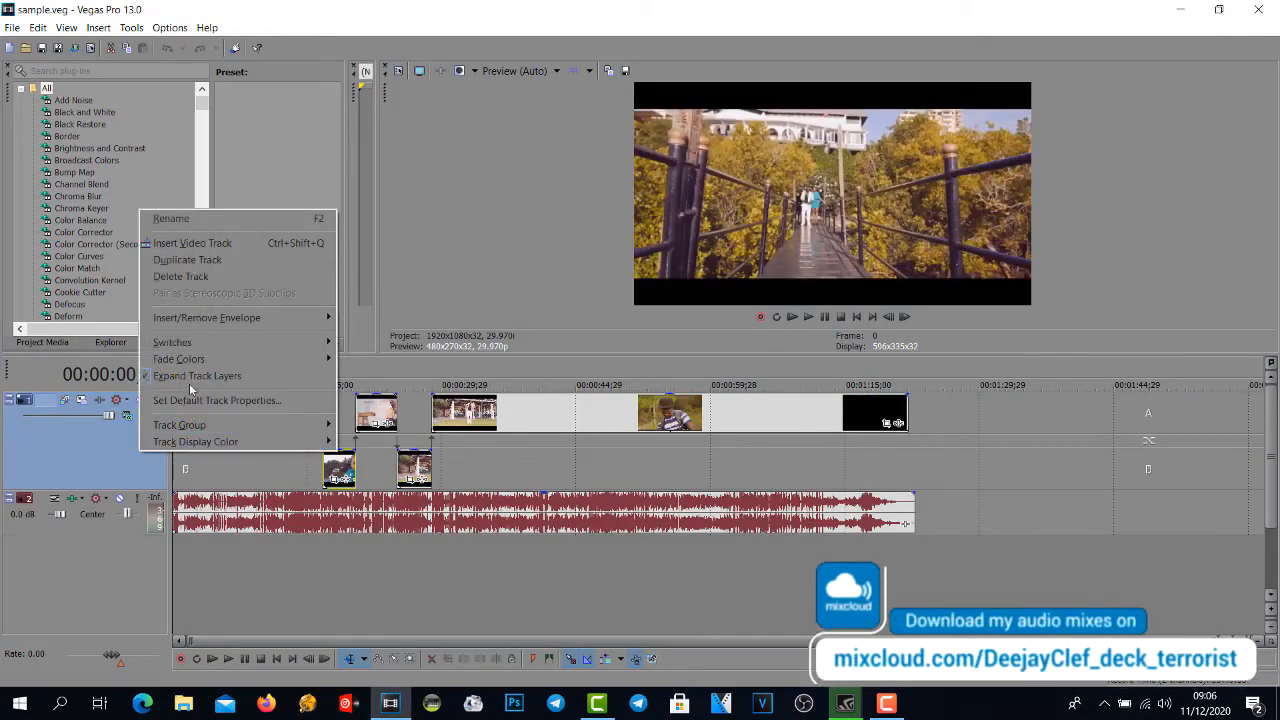
# - Collapse the reopened sample.veg video track's A and B rows into one lane
pyautogui.click(197, 375)
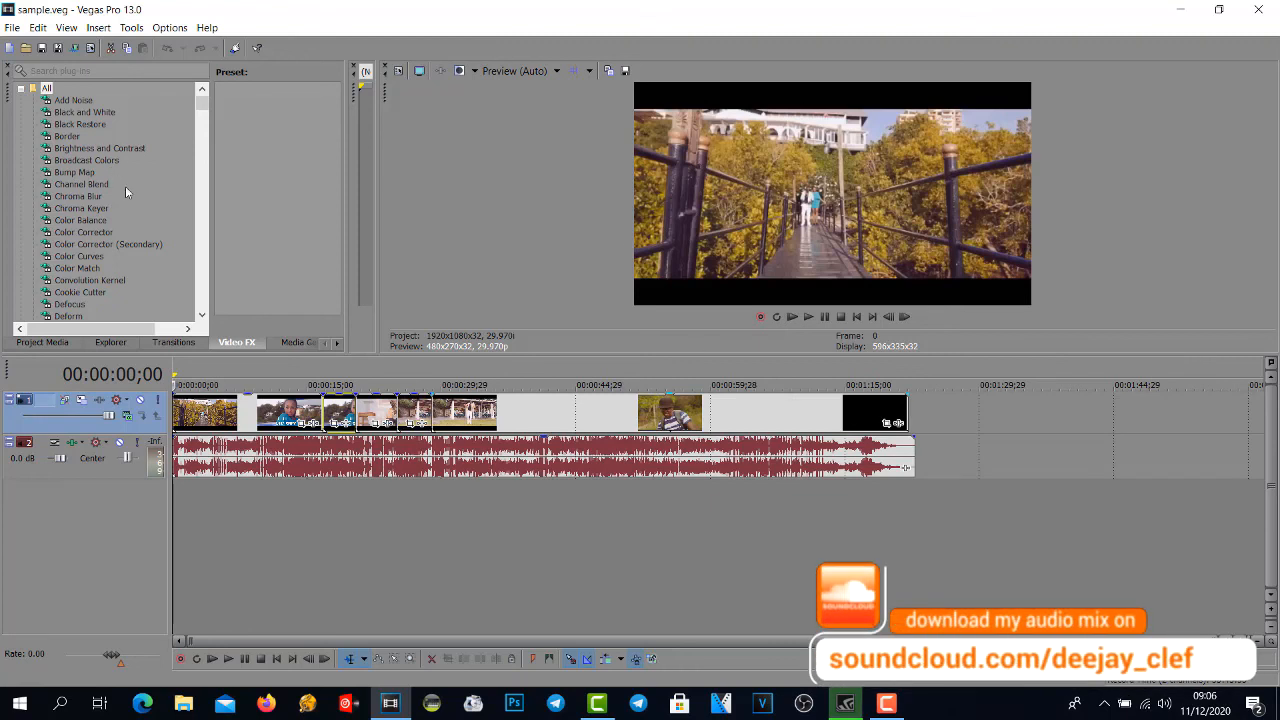
pyautogui.moveTo(360, 478)
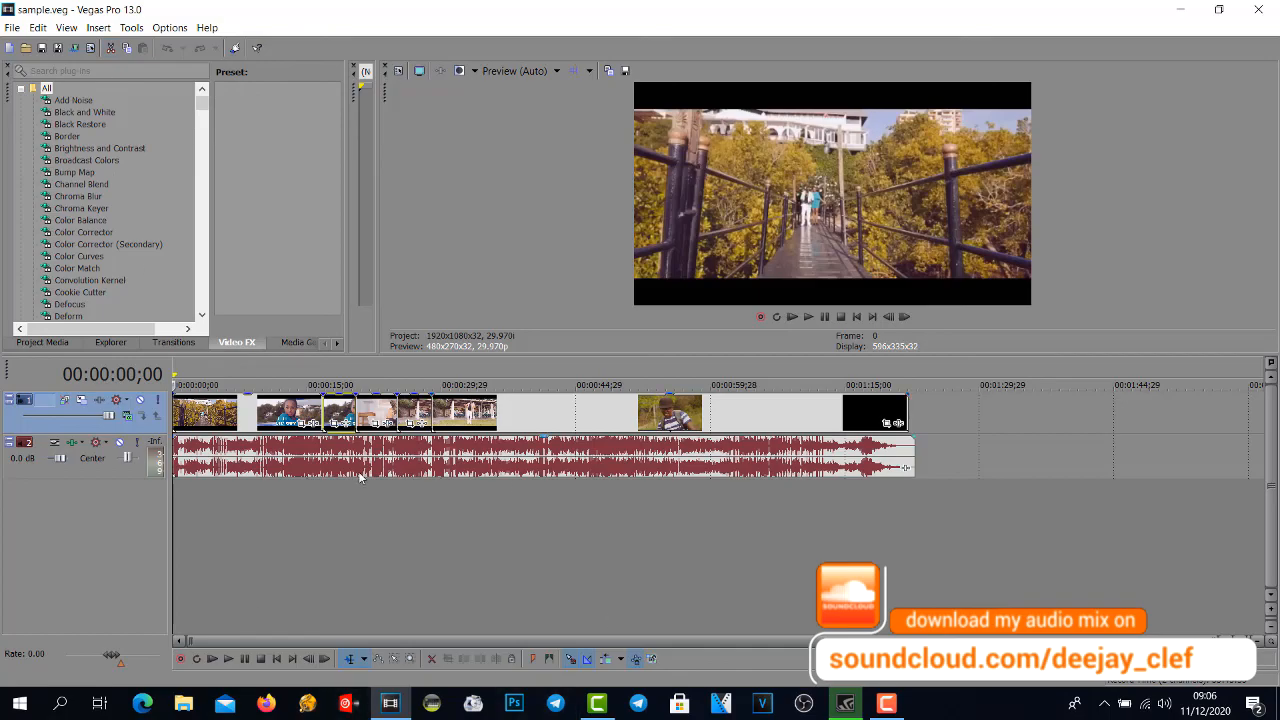
pyautogui.moveTo(267, 450)
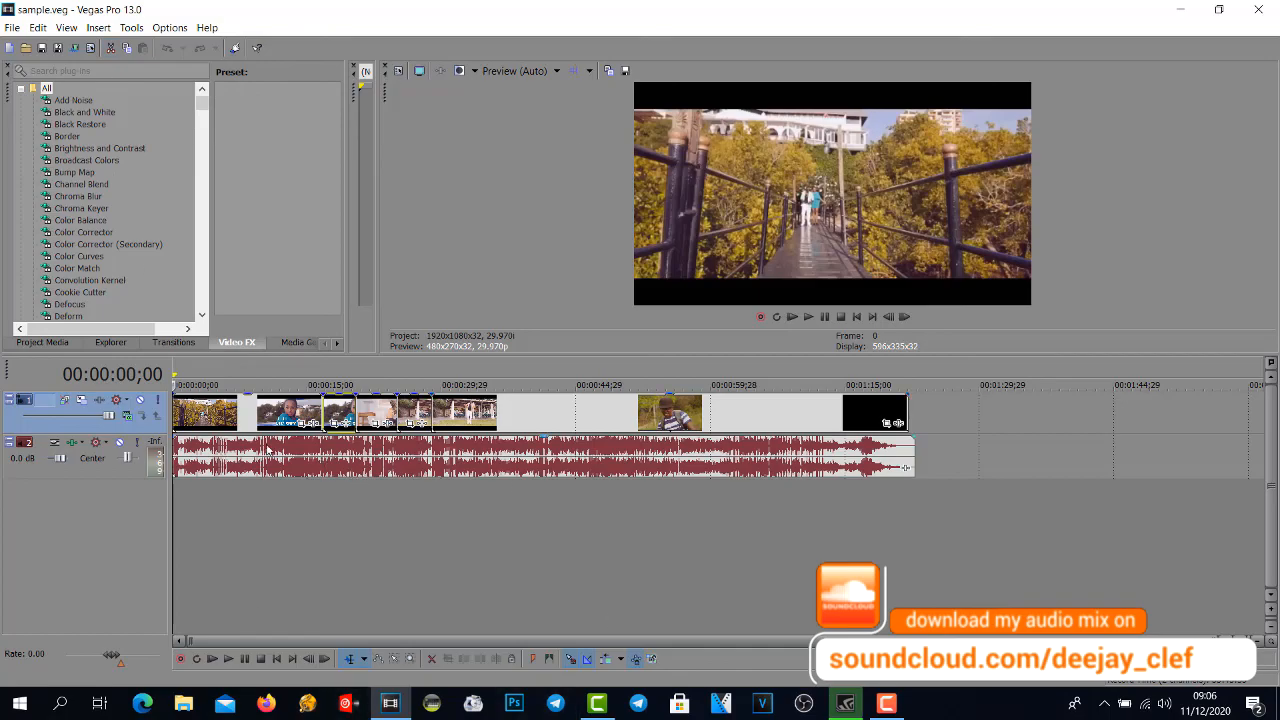